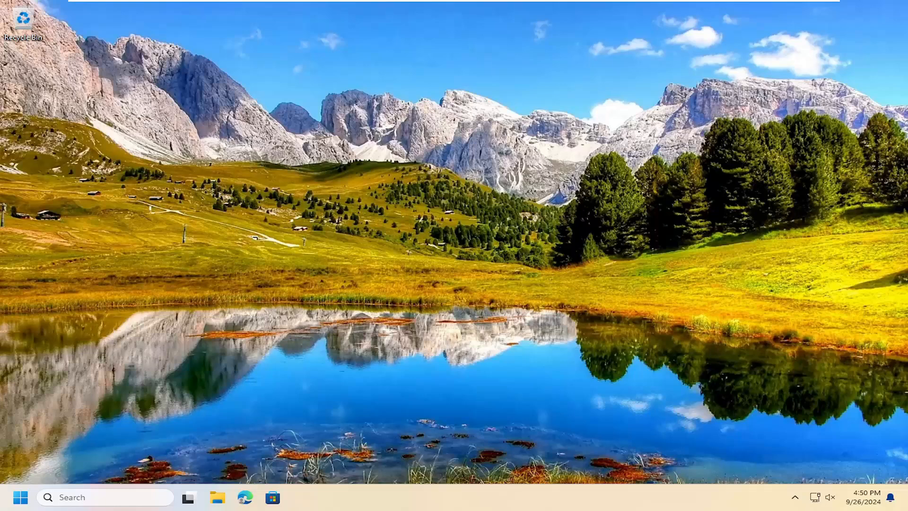
mouse_move(706, 228)
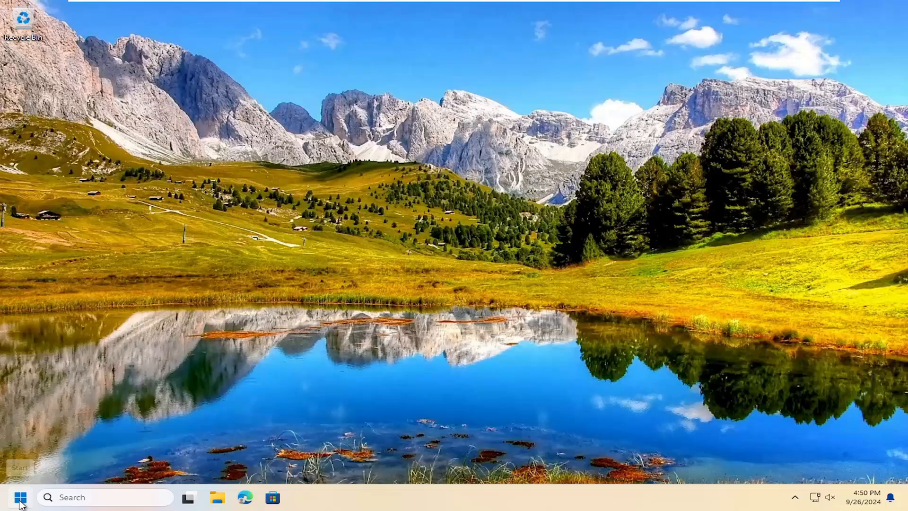
click(19, 496)
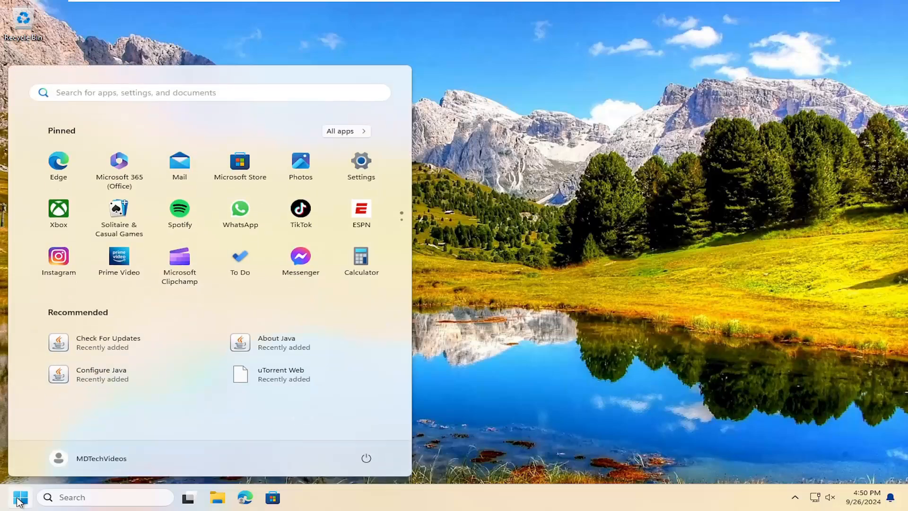
text(cmd)
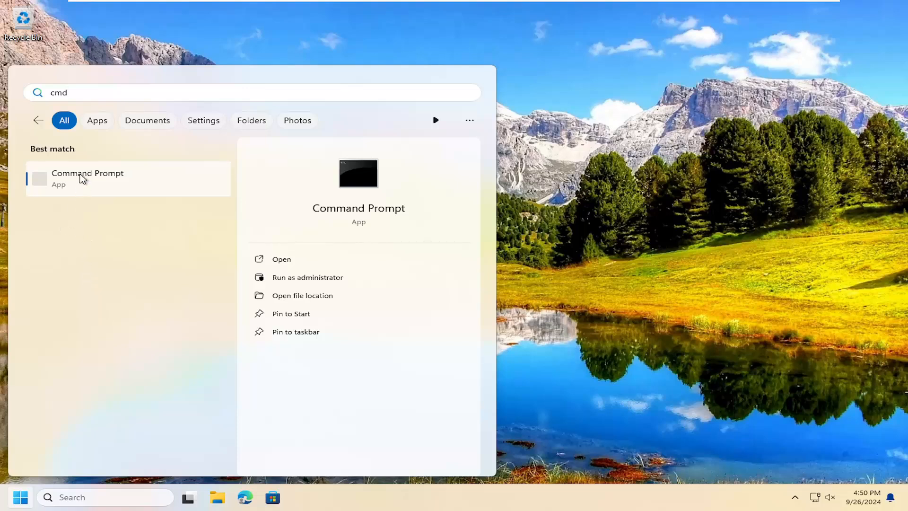
right_click(87, 177)
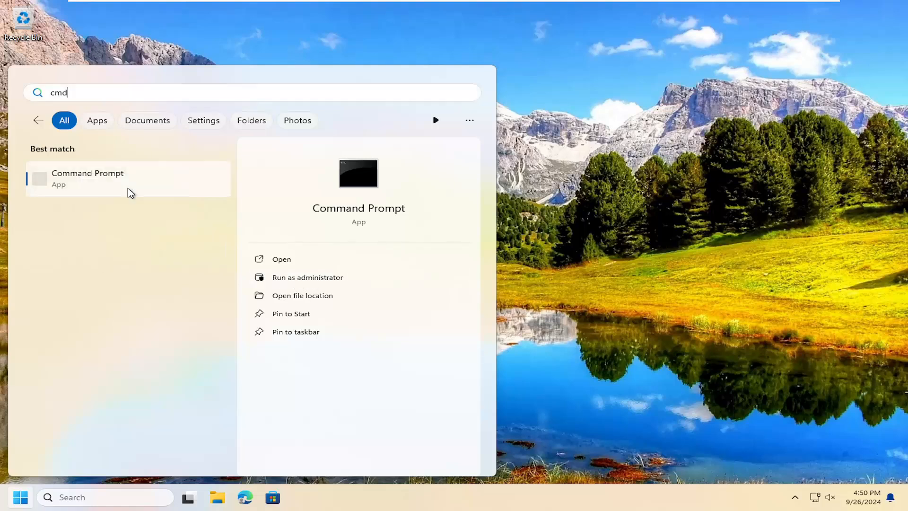
click(308, 277)
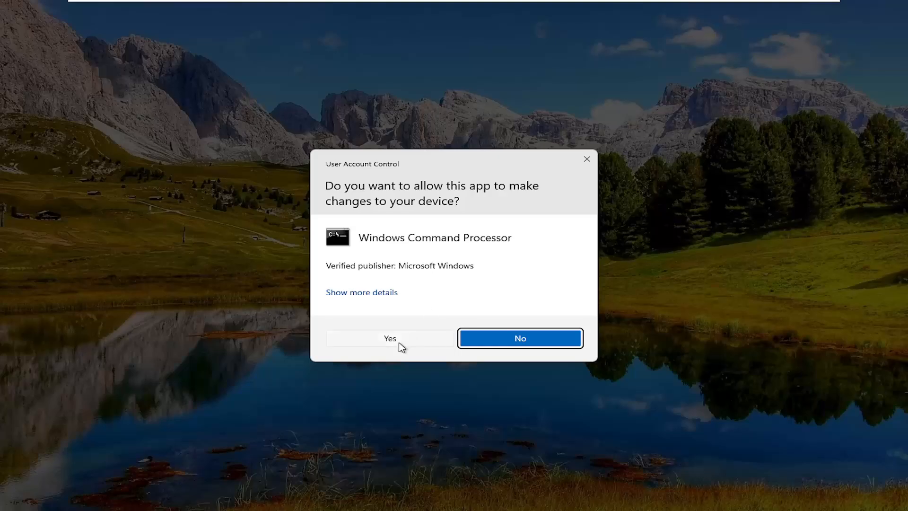
click(389, 338)
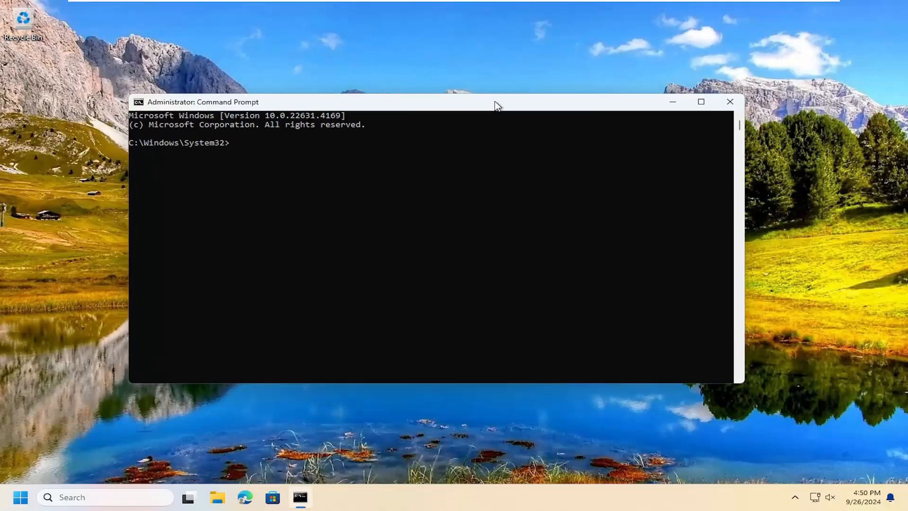
mouse_move(504, 120)
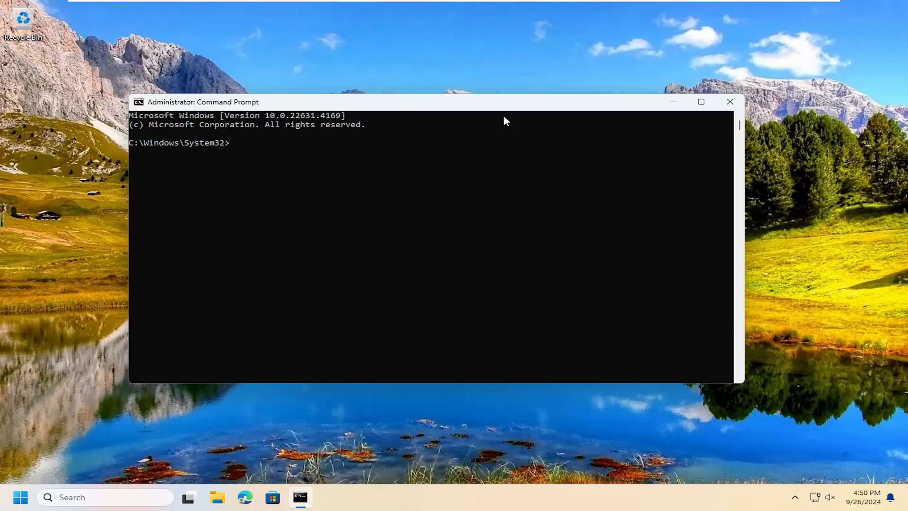
click(730, 102)
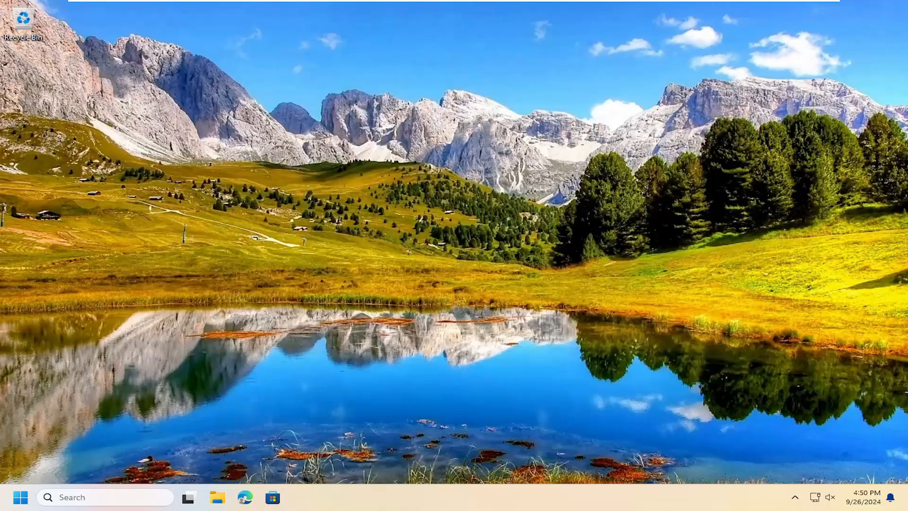